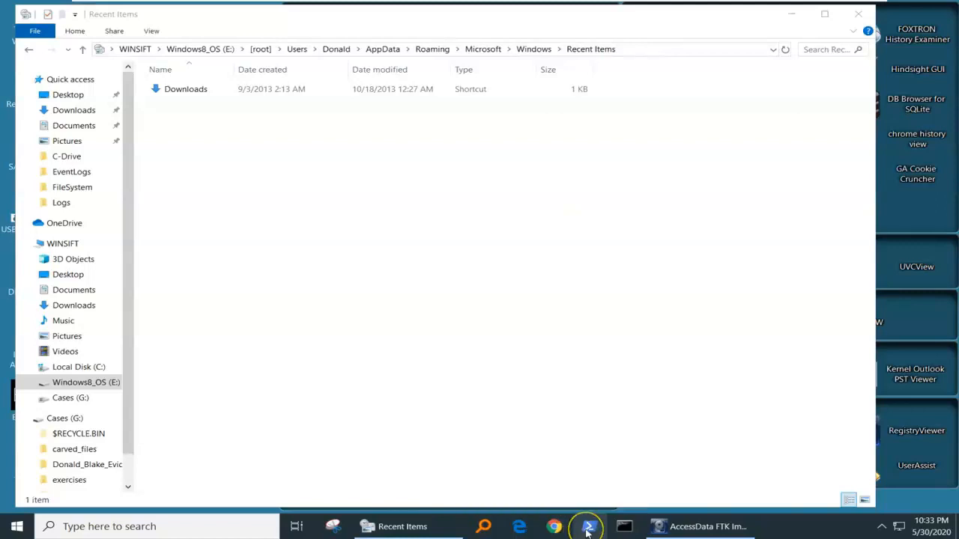
- Reopen Recent Items and view the 17 hidden AutomaticDestinations jump-list files
{"action": "right_click", "coordinate": [588, 526]}
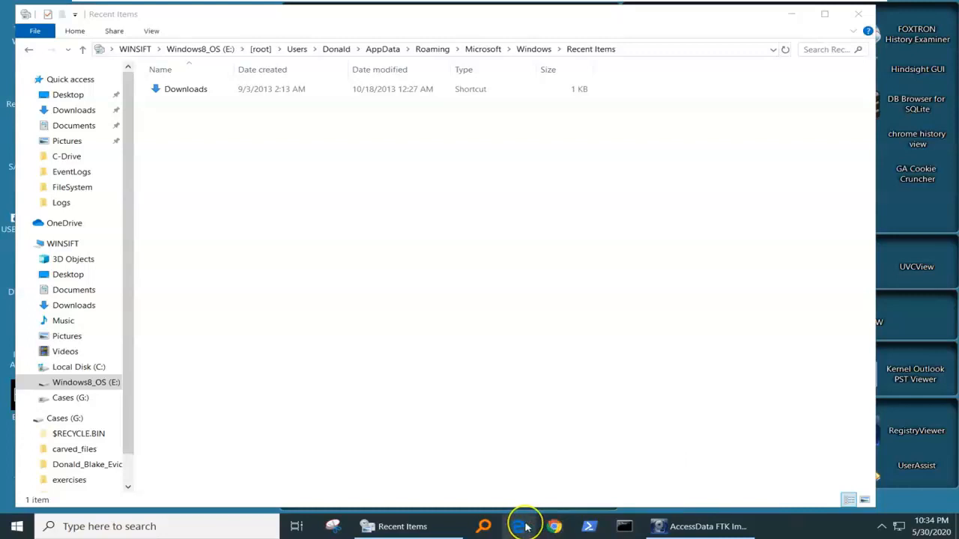
{"action": "right_click", "coordinate": [519, 526]}
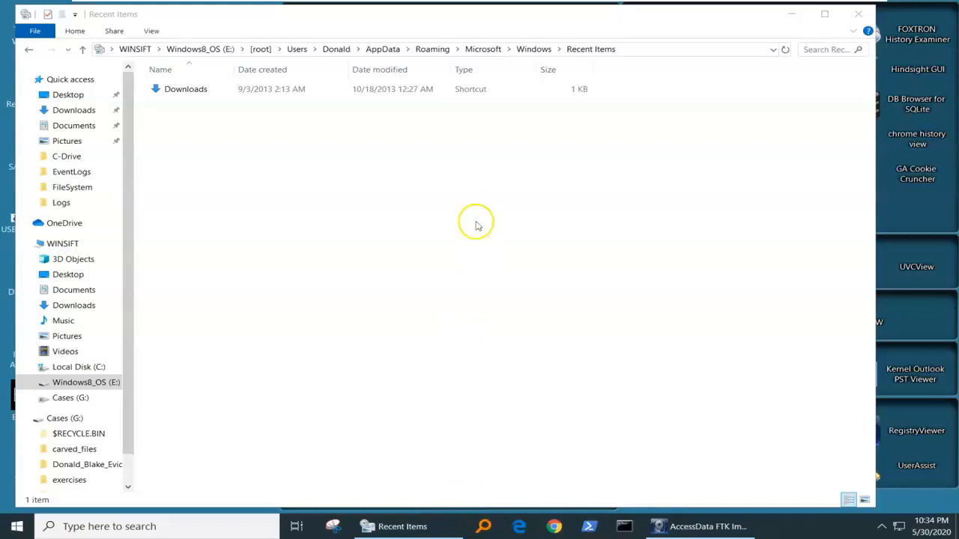
{"action": "mouse_move", "coordinate": [516, 156]}
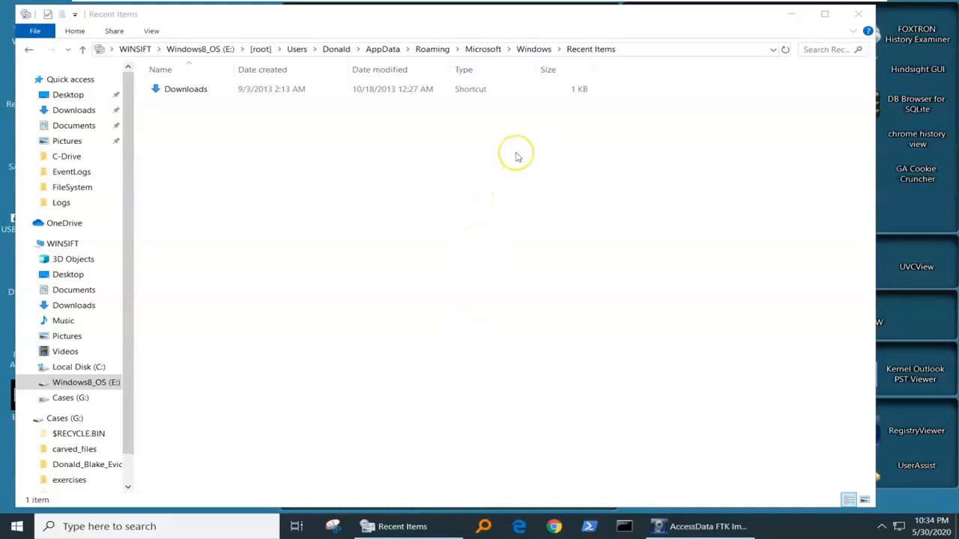
{"action": "mouse_move", "coordinate": [648, 57]}
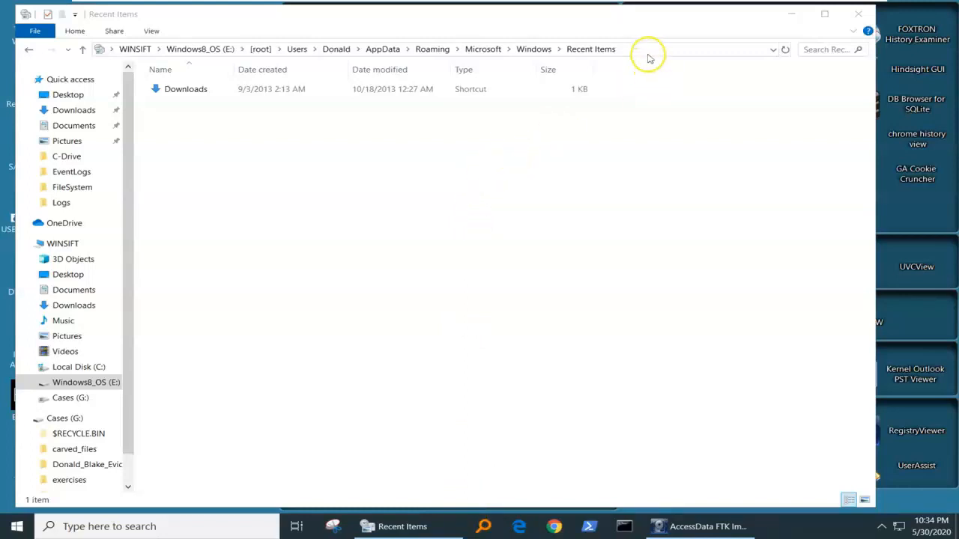
{"action": "mouse_move", "coordinate": [636, 54]}
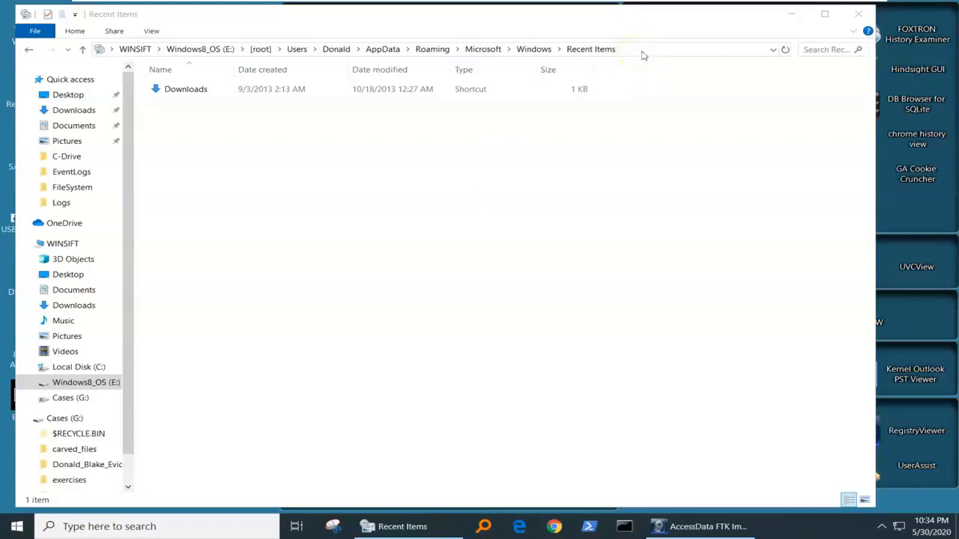
{"action": "mouse_move", "coordinate": [647, 54]}
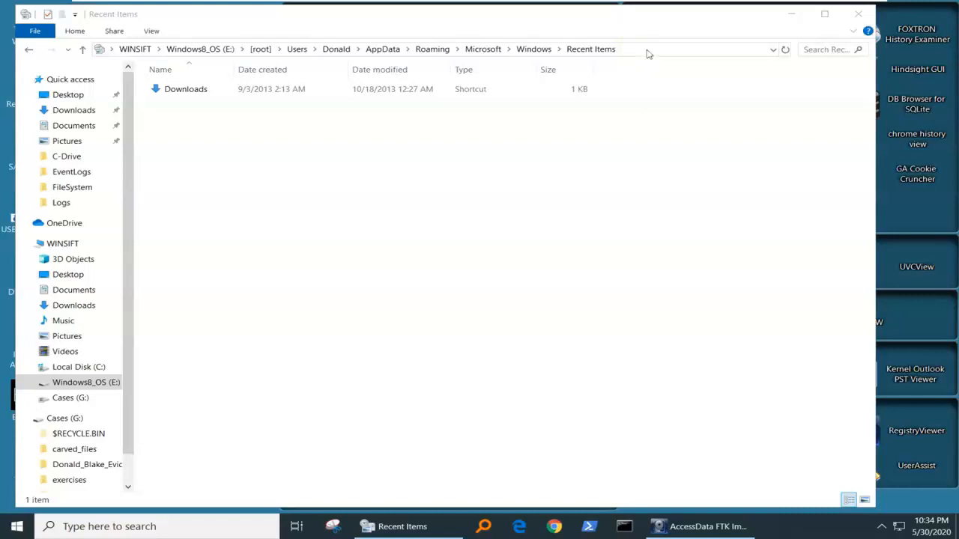
{"action": "mouse_move", "coordinate": [647, 54]}
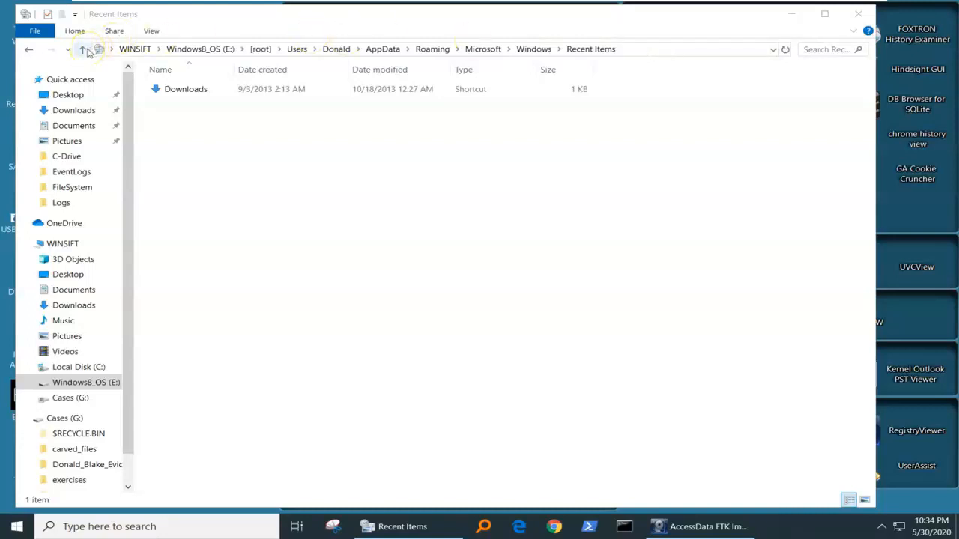
{"action": "left_click", "coordinate": [82, 49]}
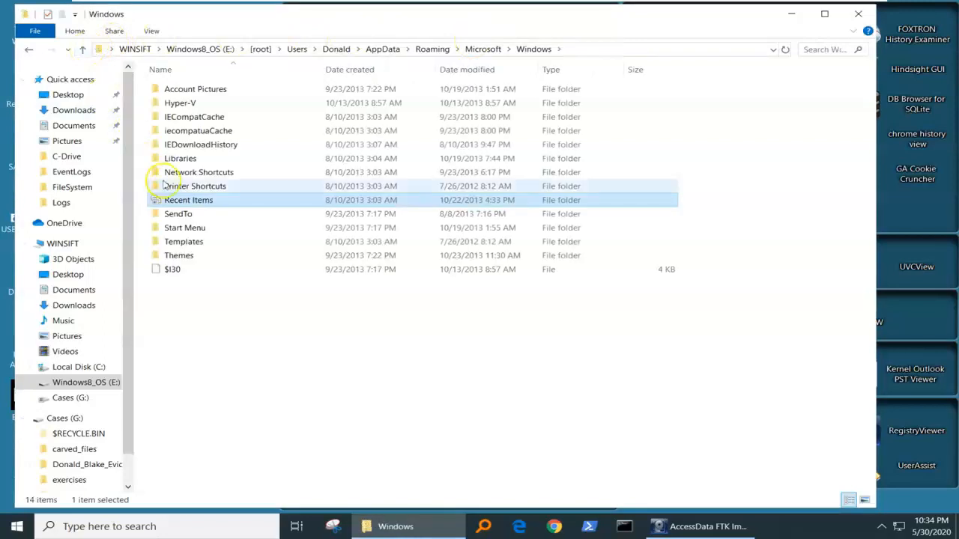
{"action": "double_click", "coordinate": [188, 200]}
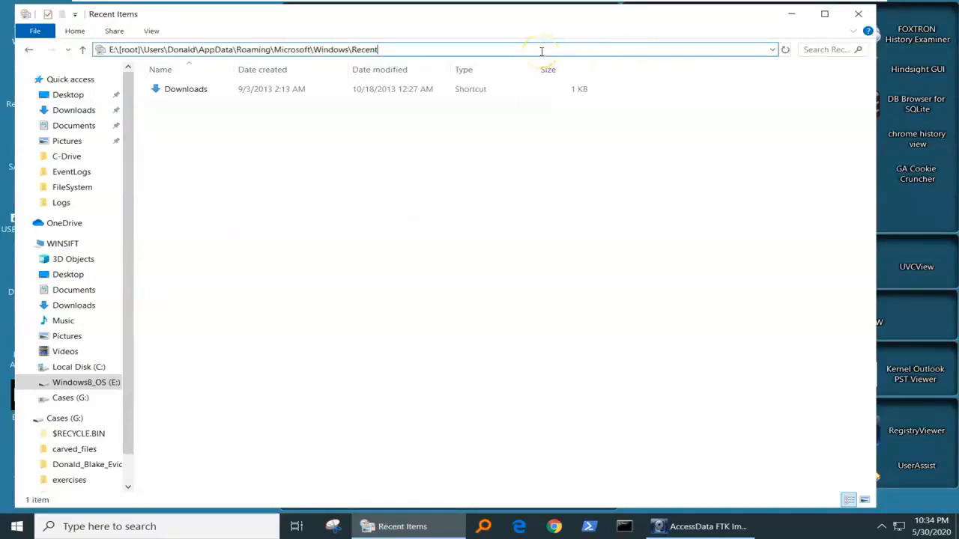
{"action": "type", "text": "\\Automat"}
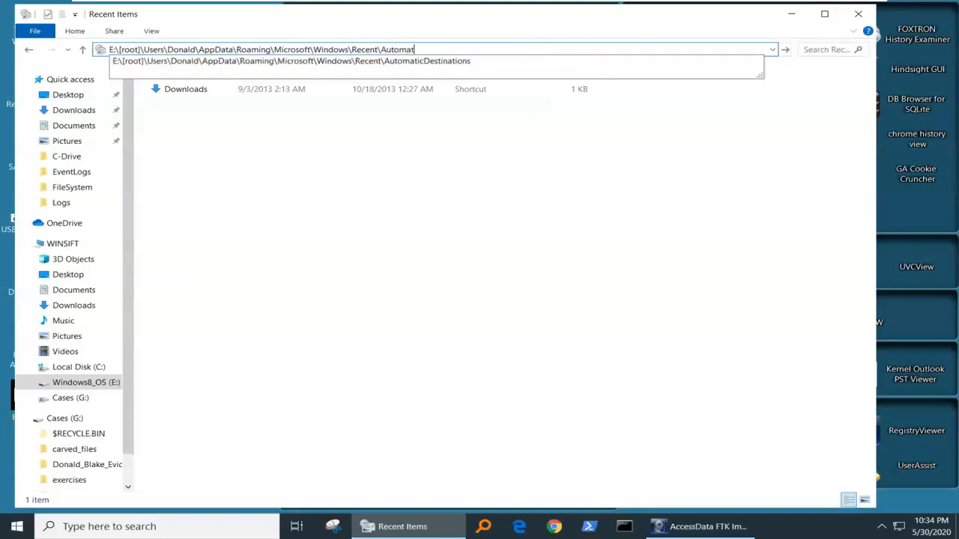
{"action": "type", "text": "icDestina"}
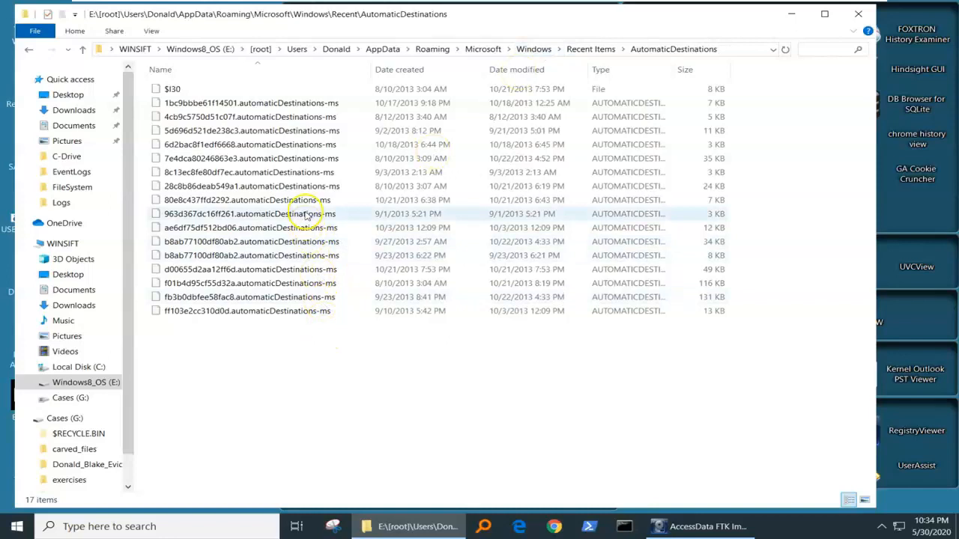
{"action": "left_click", "coordinate": [251, 172]}
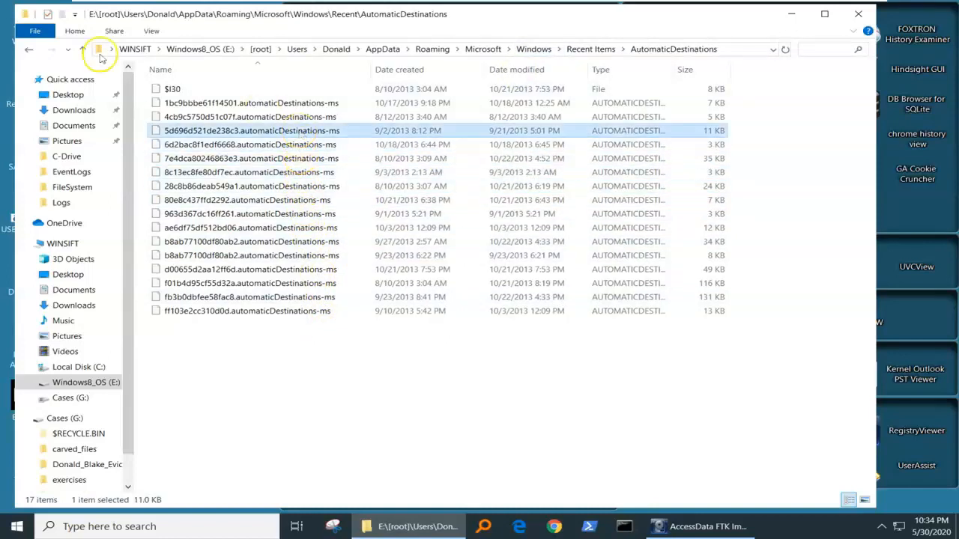
- Launch Command Prompt at the Recent folder by entering cmd in the address bar
{"action": "left_click", "coordinate": [82, 49]}
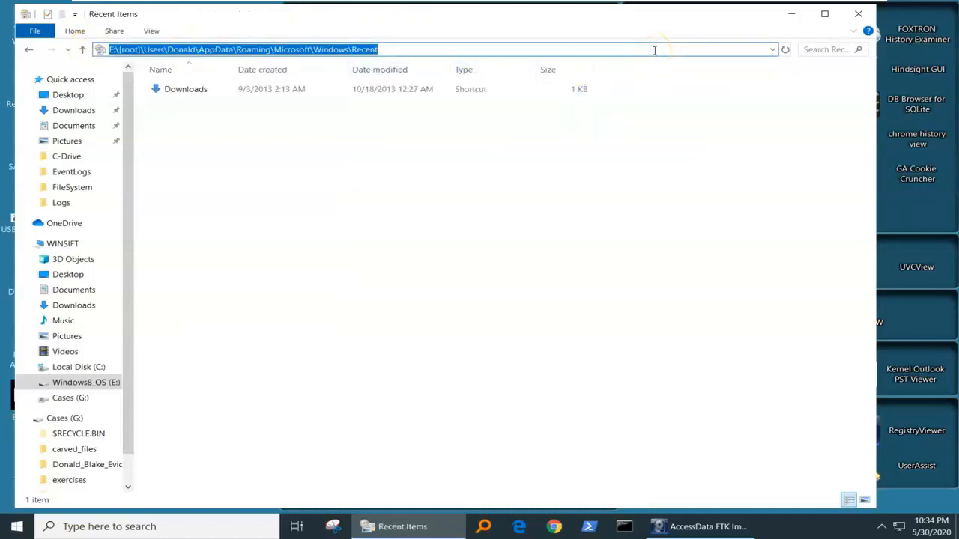
{"action": "type", "text": "c"}
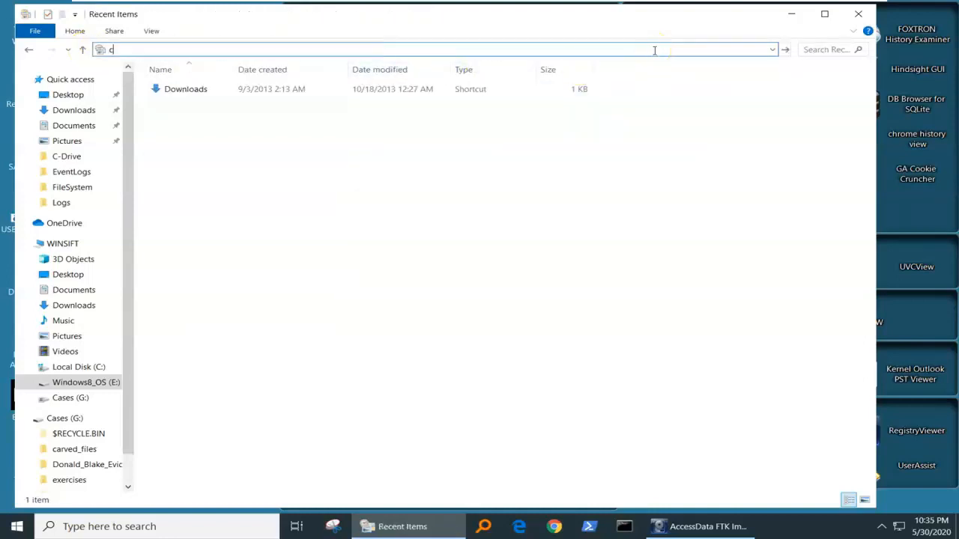
{"action": "type", "text": "md"}
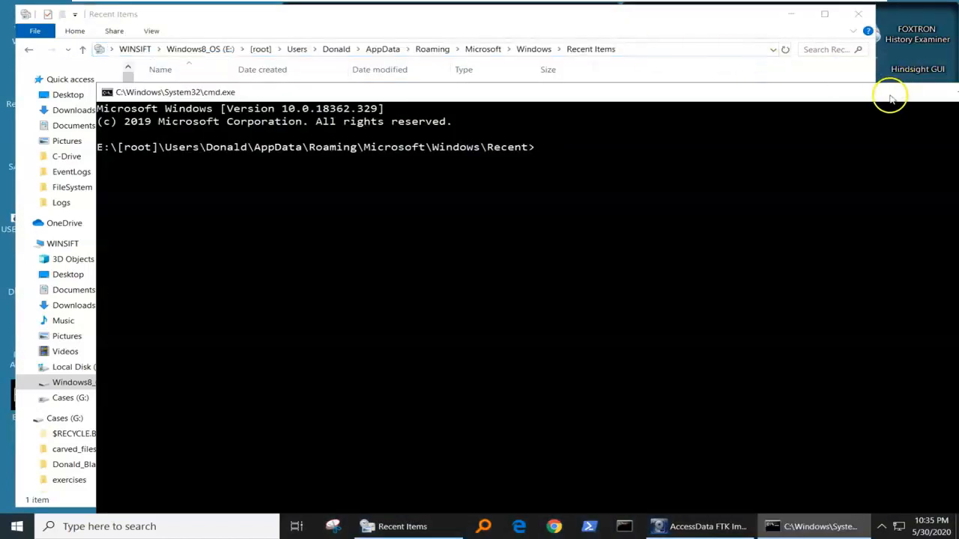
- Maximize Command Prompt and scroll the dir listing to find CustomDestinations and AutomaticDestinations
{"action": "left_click", "coordinate": [824, 8]}
{"action": "type", "text": "dir"}
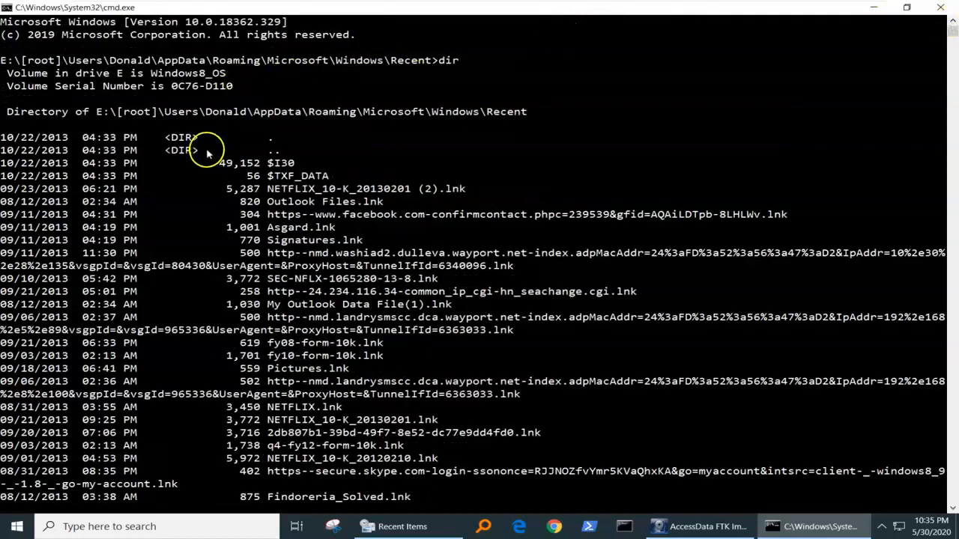
{"action": "left_click", "coordinate": [180, 137]}
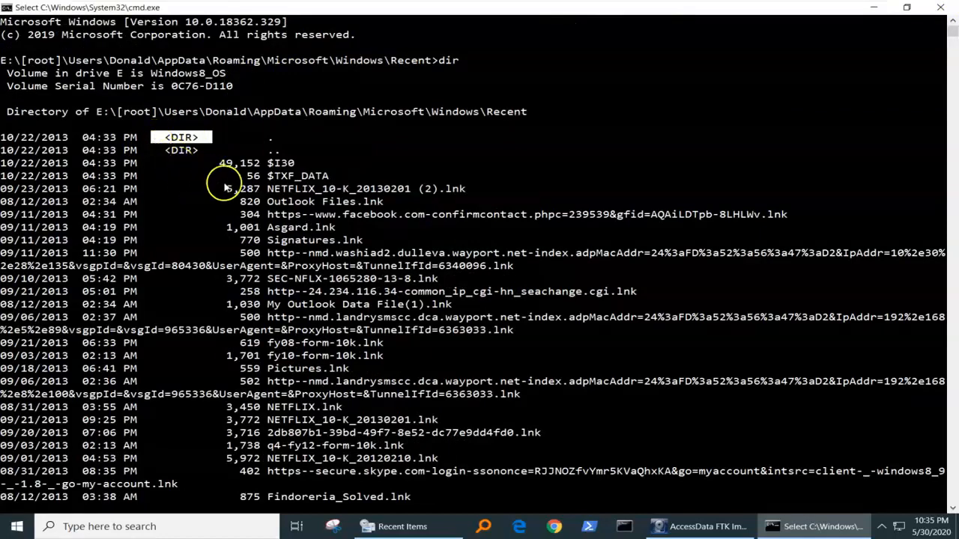
{"action": "mouse_move", "coordinate": [730, 356]}
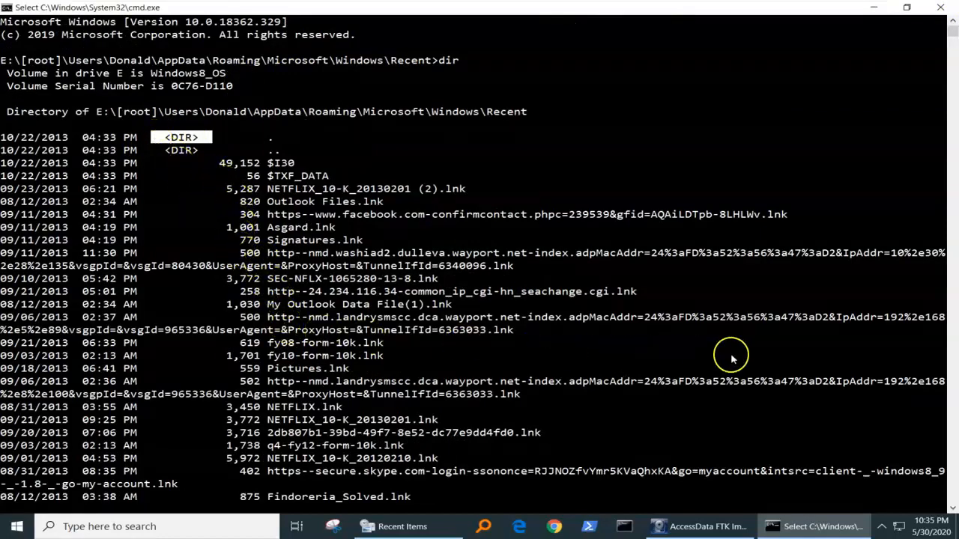
{"action": "mouse_move", "coordinate": [934, 55]}
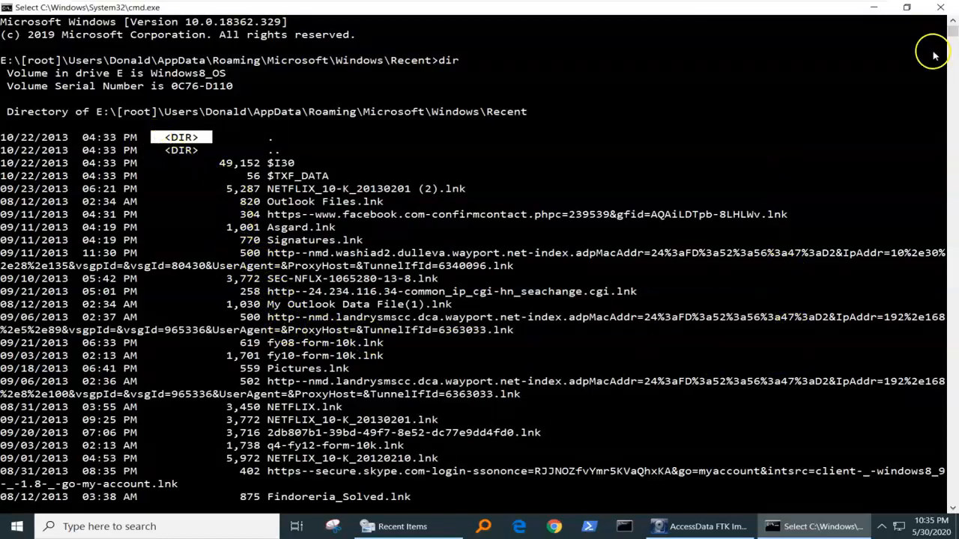
{"action": "scroll", "scroll_direction": "down", "scroll_amount": 3}
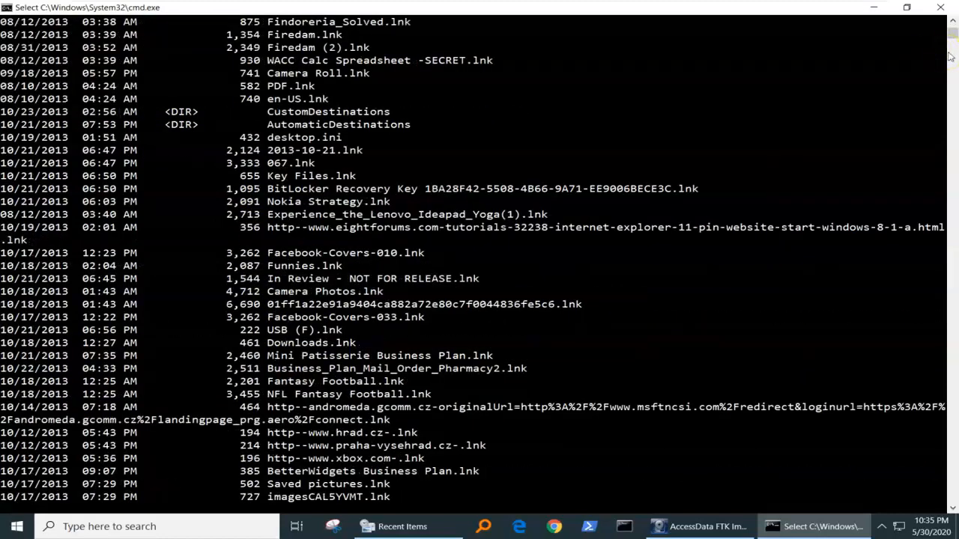
{"action": "scroll", "scroll_direction": "down", "scroll_amount": 3}
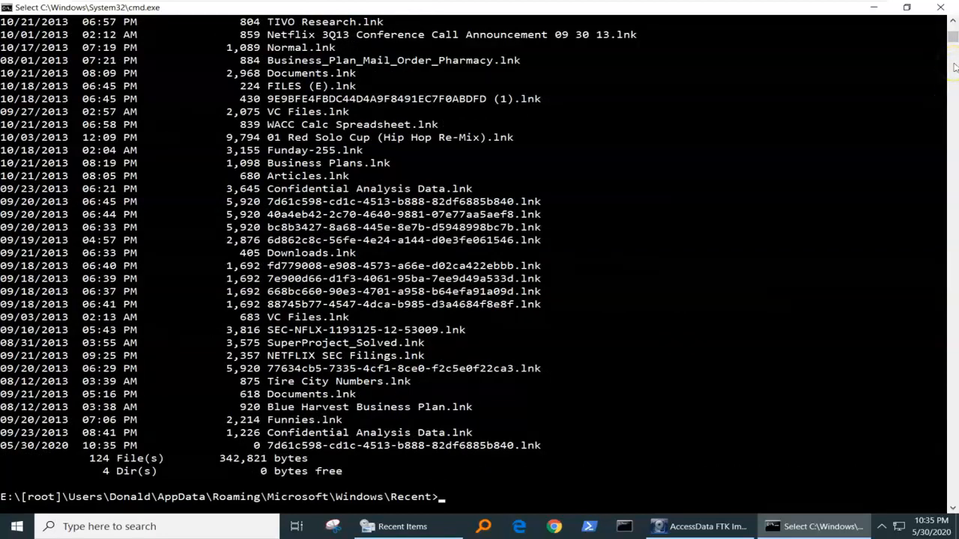
- List the 17 AutomaticDestinations files, then run a rejected bare CustomDestinations command
{"action": "type", "text": "dir"}
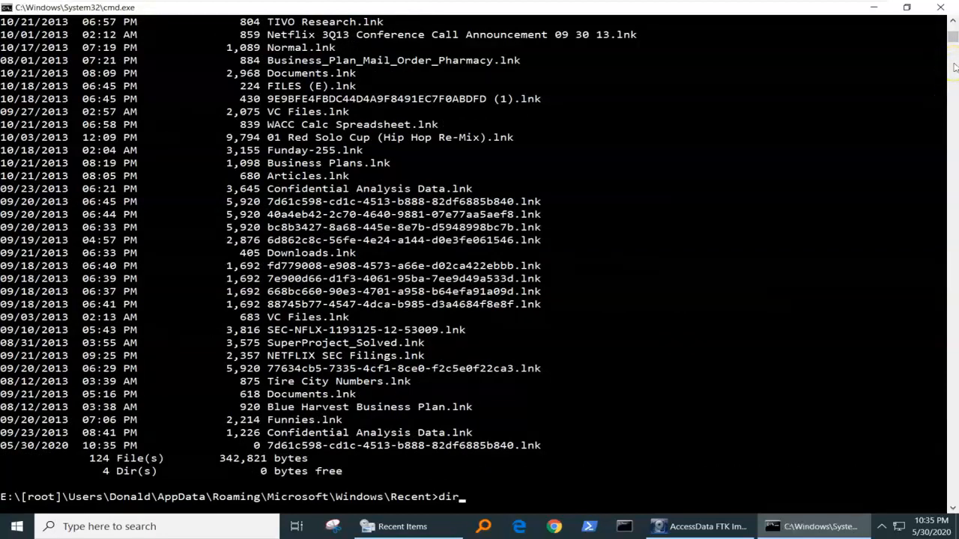
{"action": "type", "text": "AutomaticDestinations"}
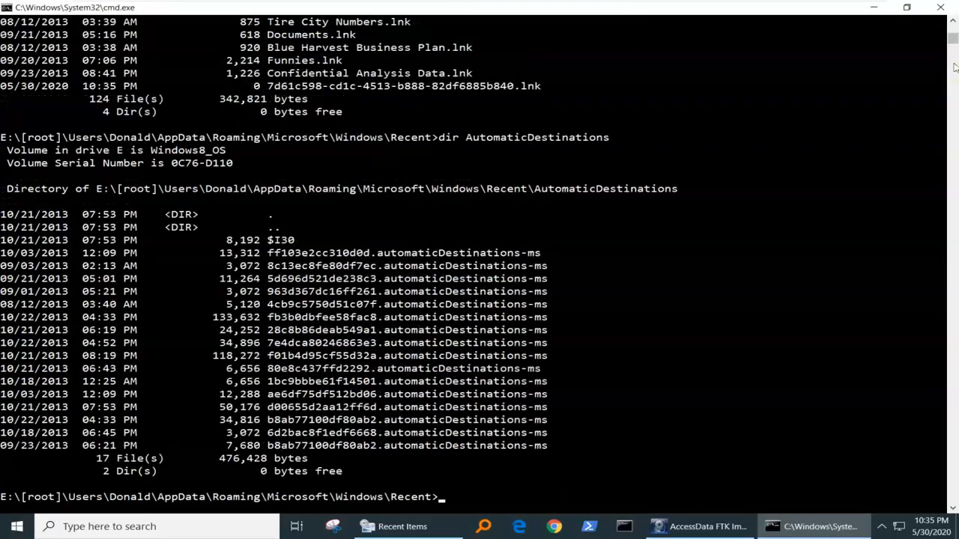
{"action": "mouse_move", "coordinate": [595, 201]}
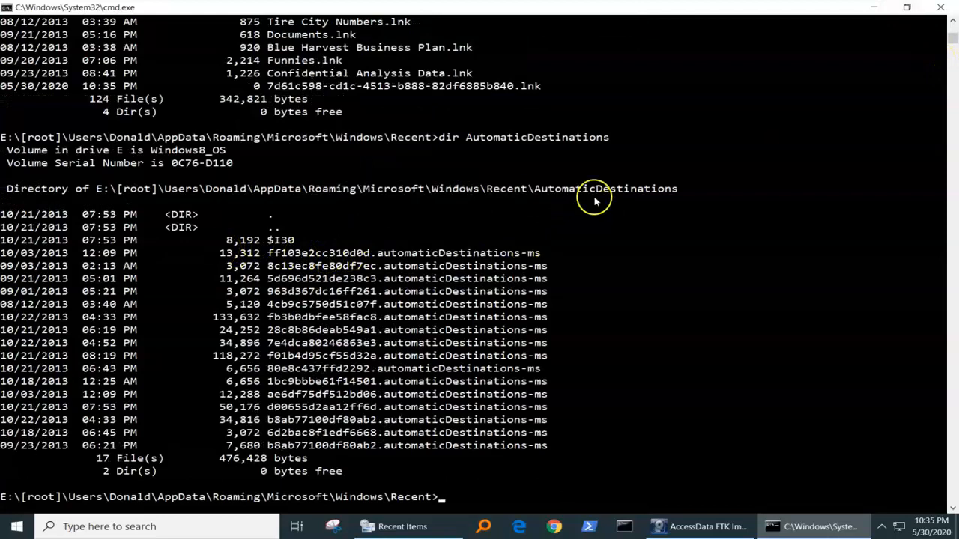
{"action": "mouse_move", "coordinate": [547, 305]}
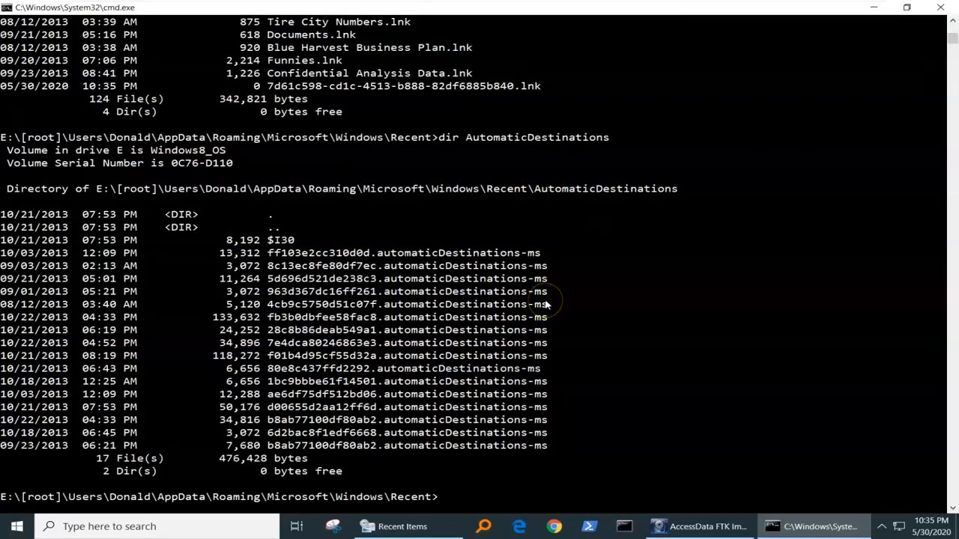
{"action": "type", "text": "CustomDestinations"}
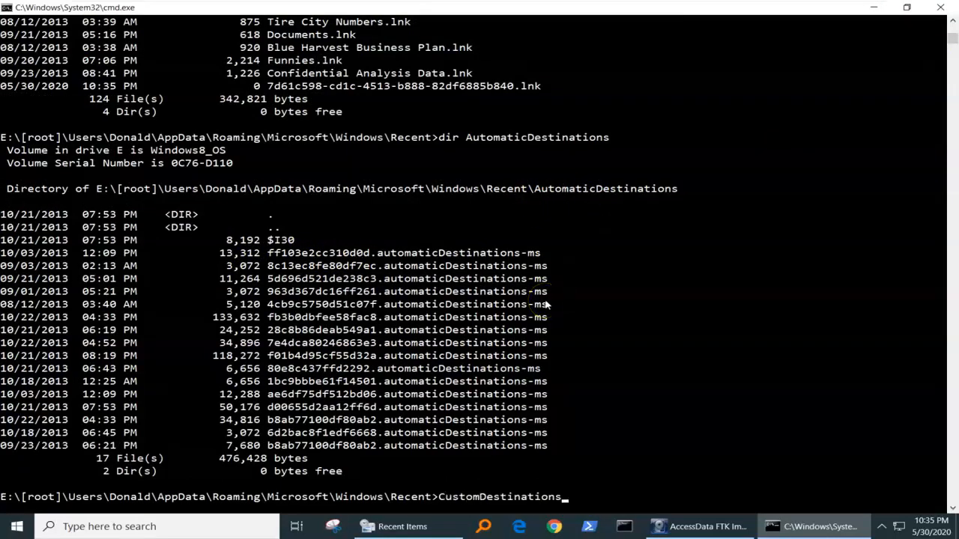
{"action": "key", "text": "enter"}
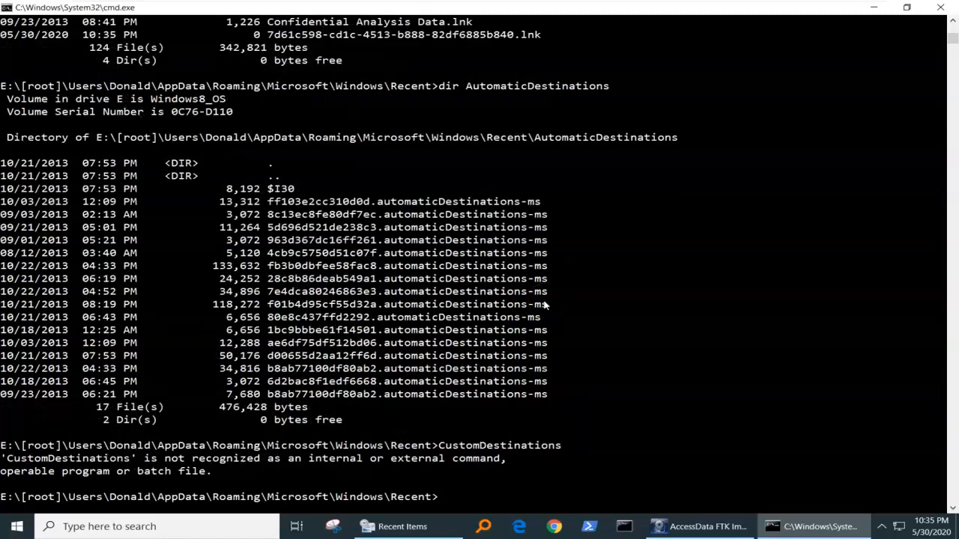
- Begin a 'dir custom' command and erase it back to 'dir'
{"action": "type", "text": "dir c"}
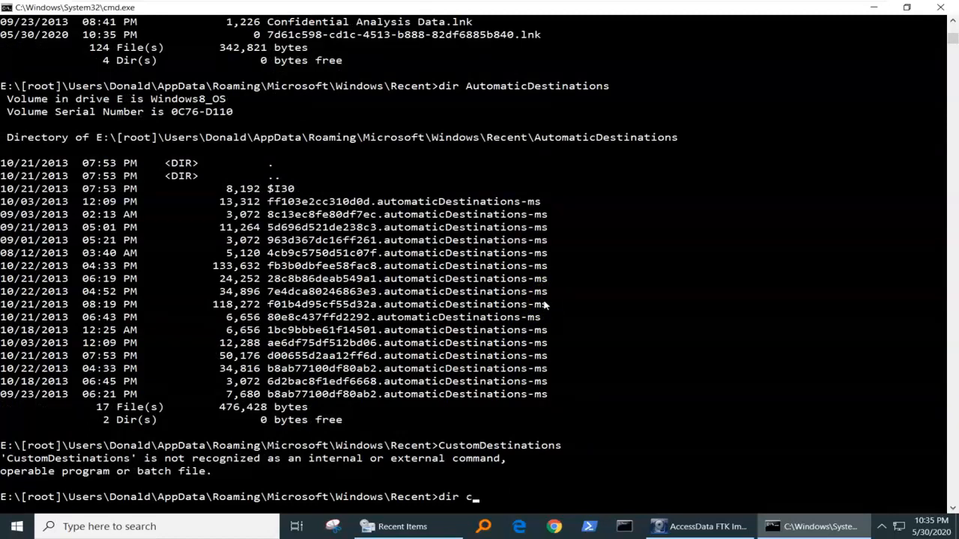
{"action": "type", "text": "ustom"}
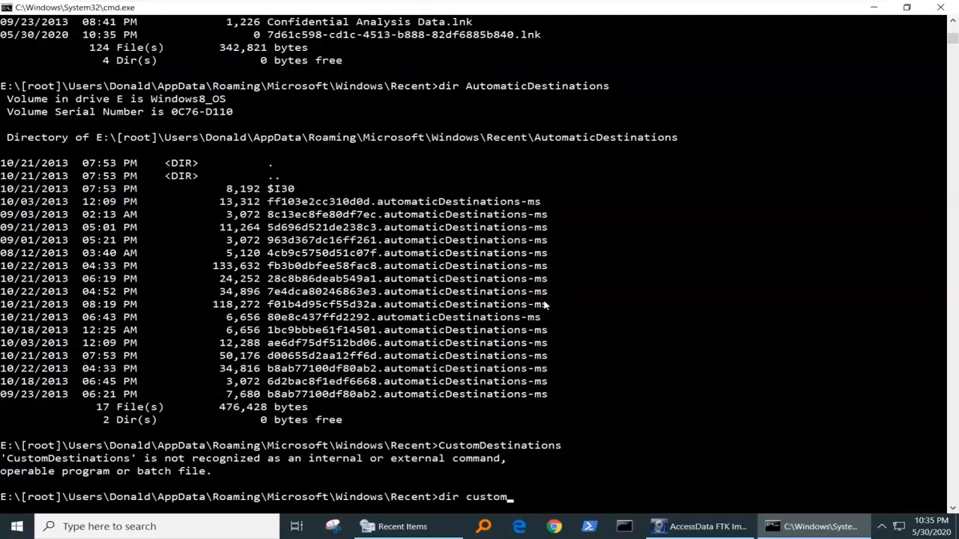
{"action": "key", "text": "Backspace"}
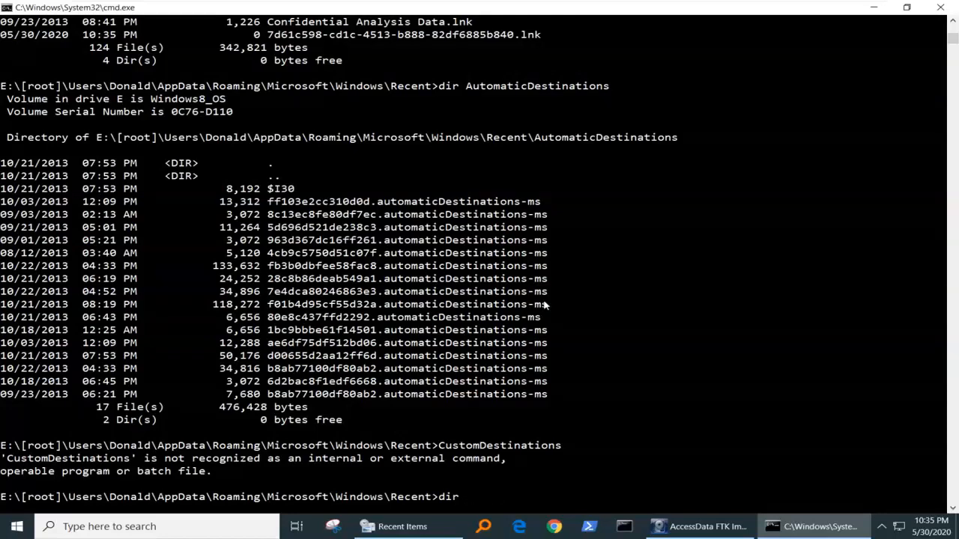